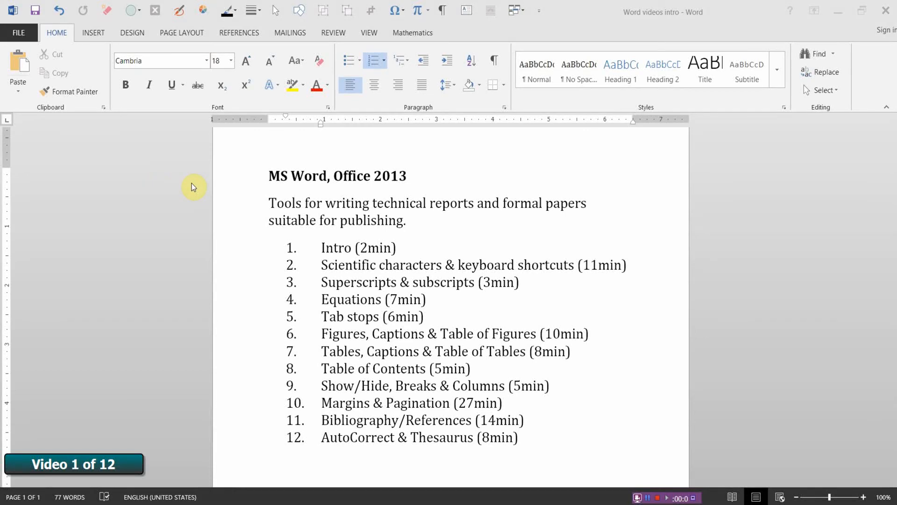
mouse_move(367, 194)
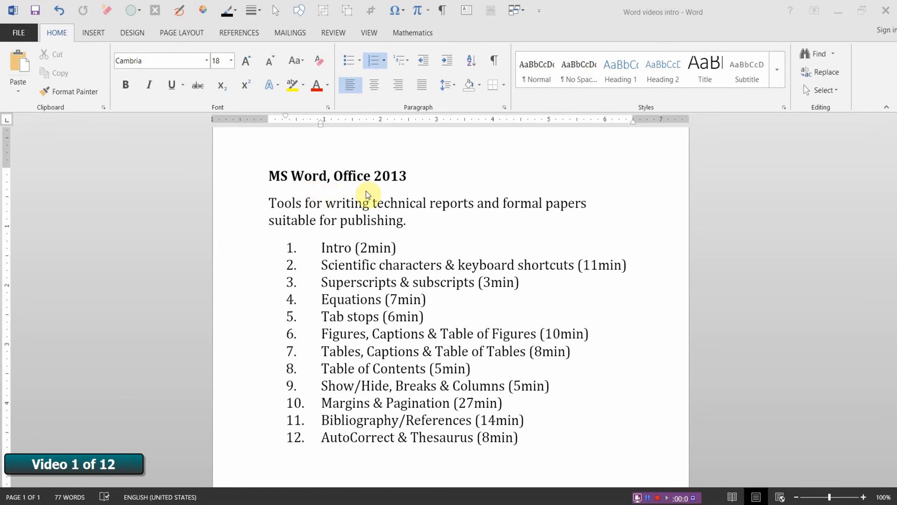
mouse_move(412, 193)
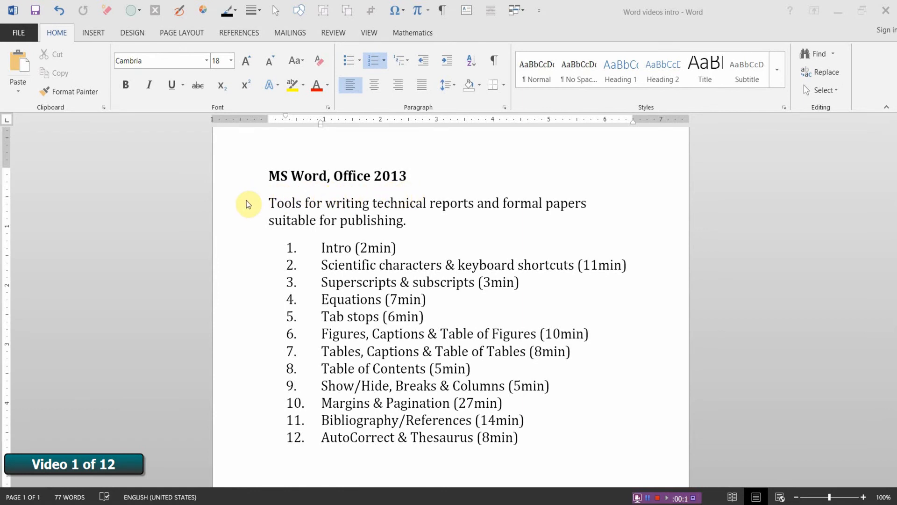
double_click(352, 220)
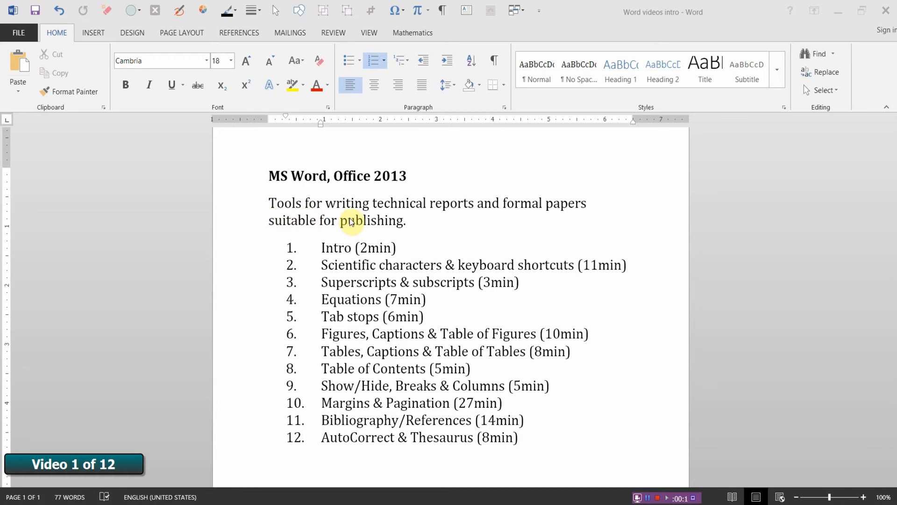
mouse_move(455, 219)
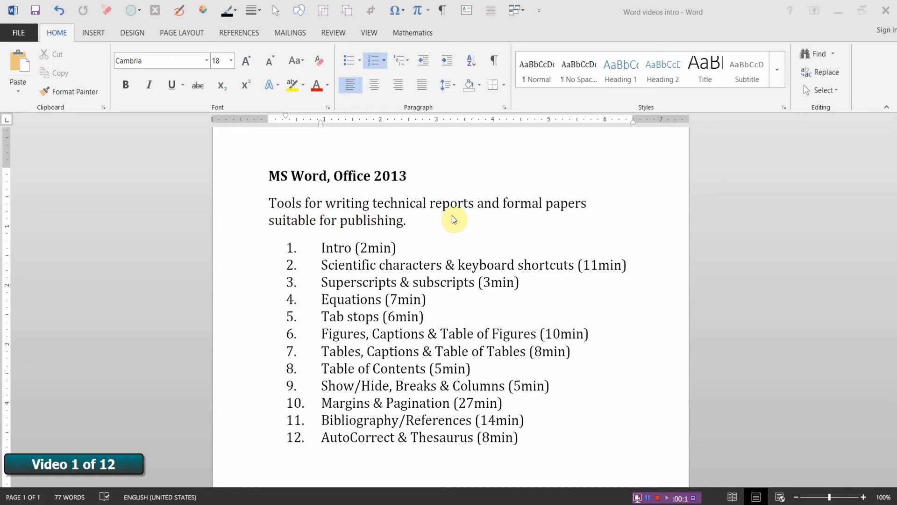
mouse_move(497, 230)
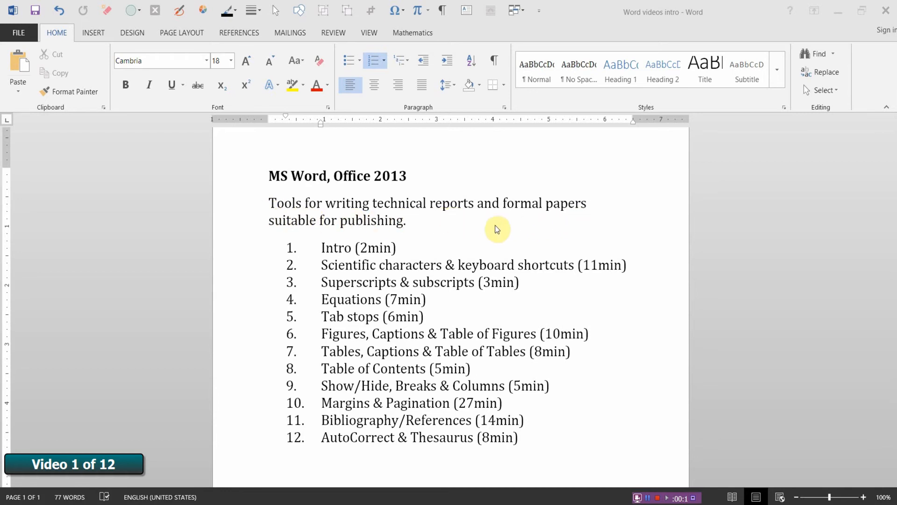
mouse_move(414, 228)
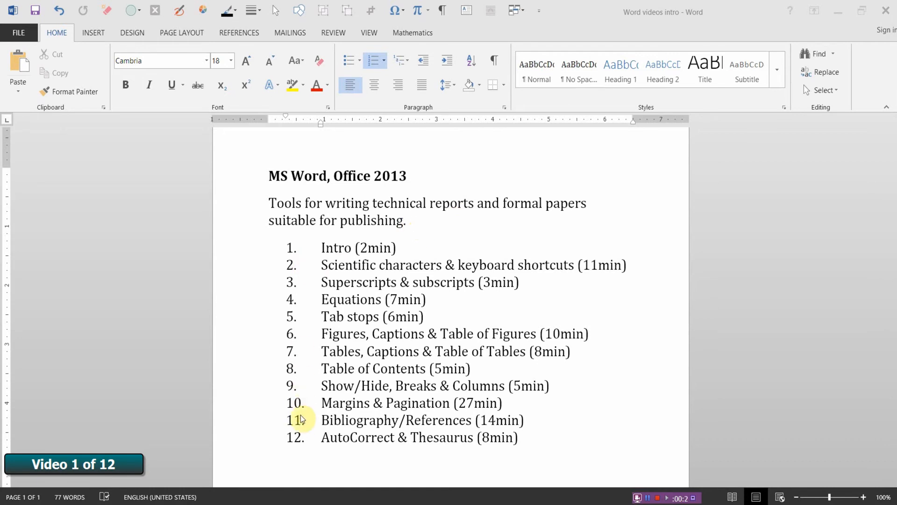
mouse_move(492, 452)
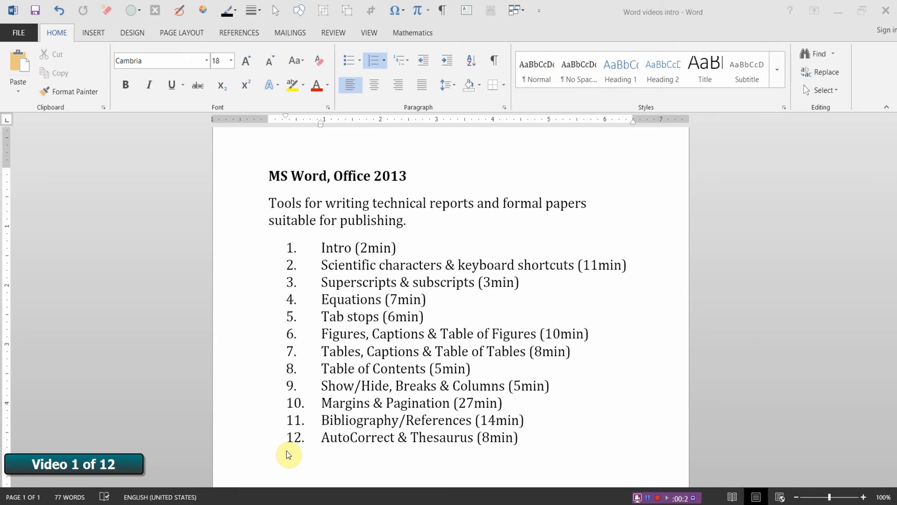
mouse_move(274, 247)
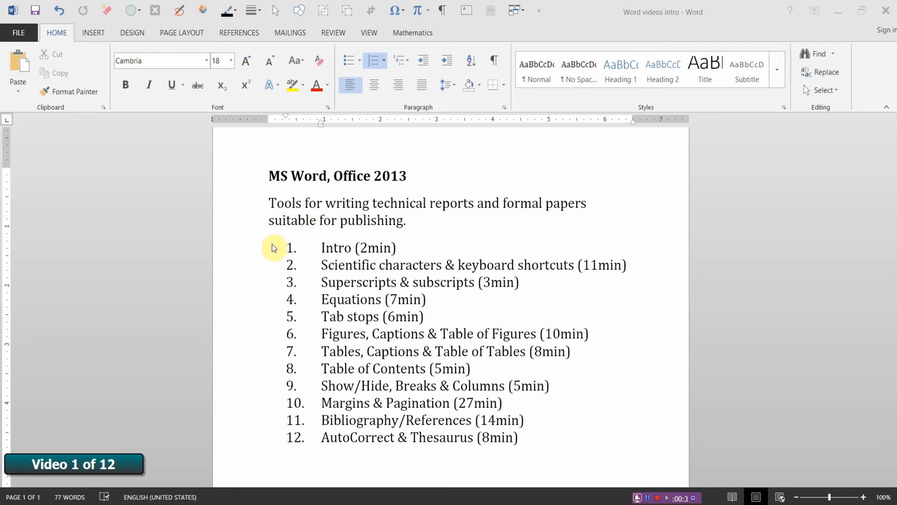
mouse_move(280, 282)
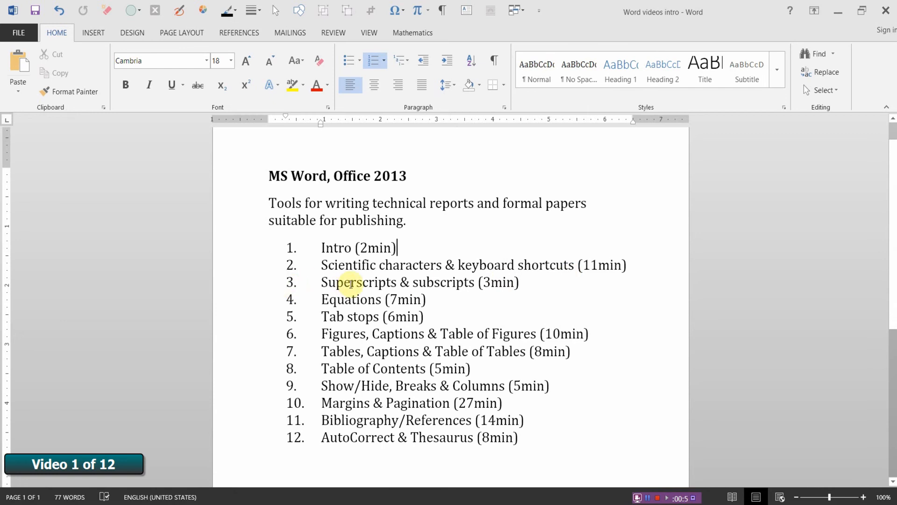
mouse_move(498, 288)
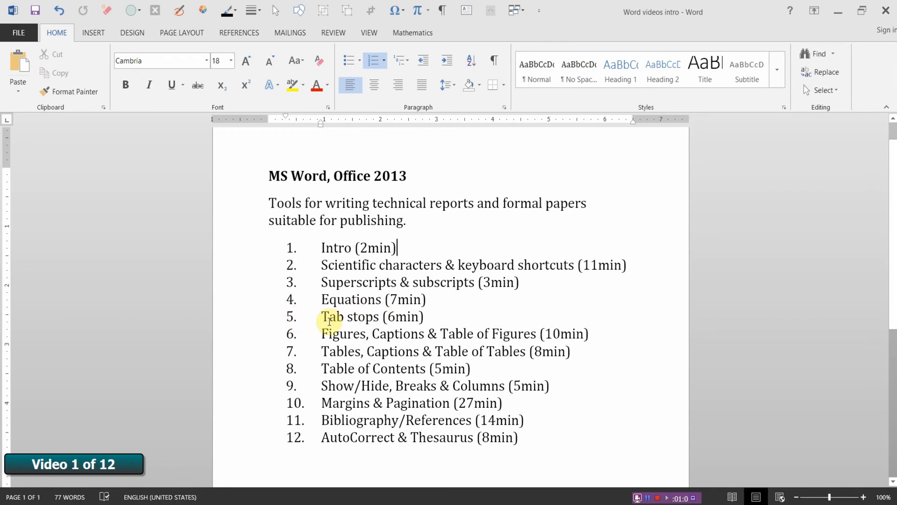
mouse_move(293, 340)
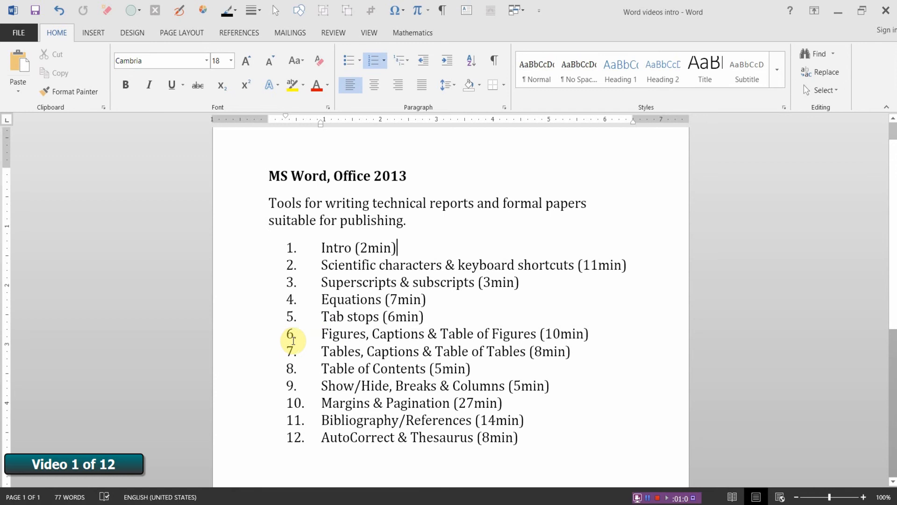
mouse_move(345, 348)
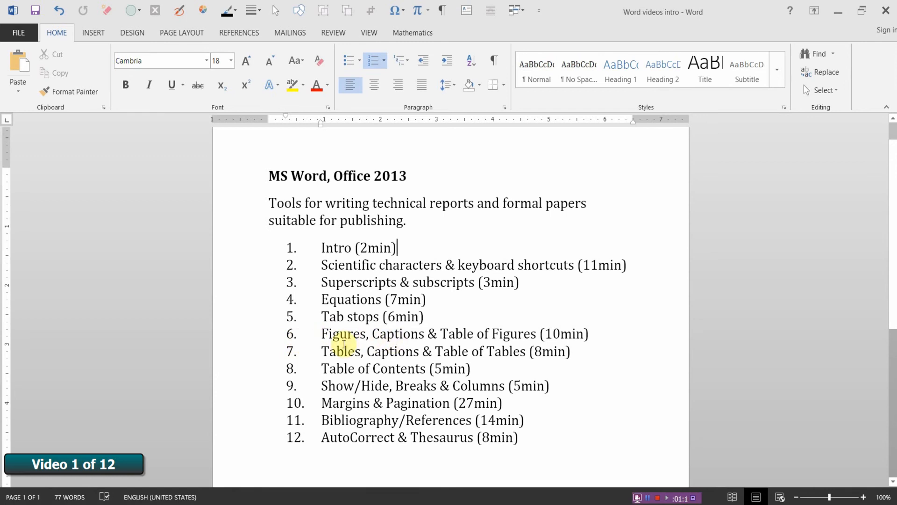
mouse_move(474, 353)
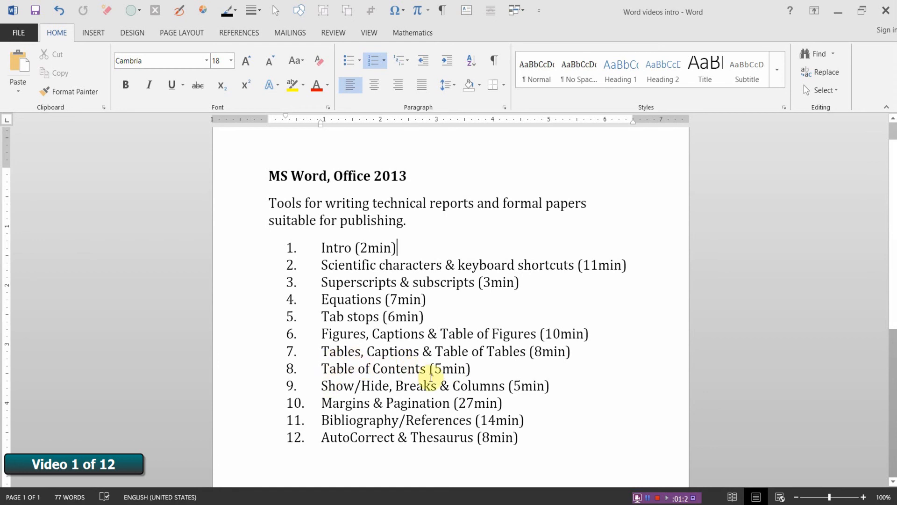
mouse_move(542, 364)
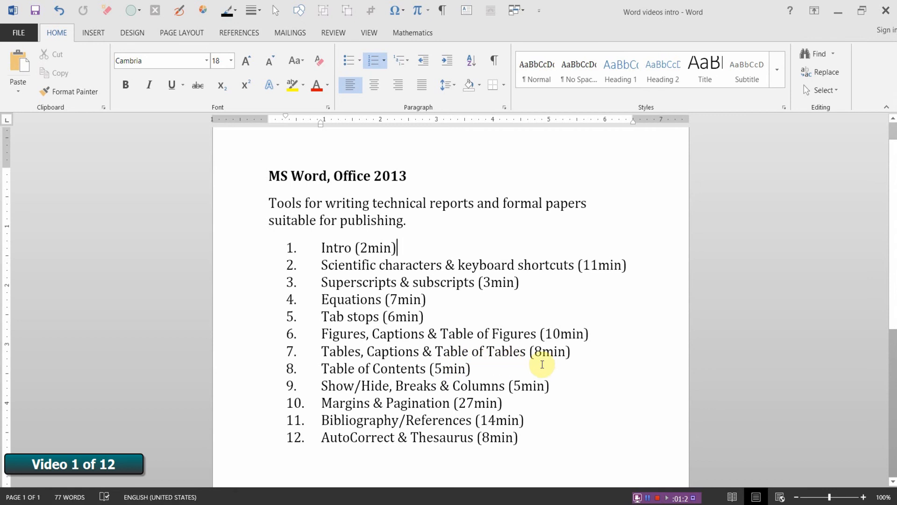
mouse_move(303, 369)
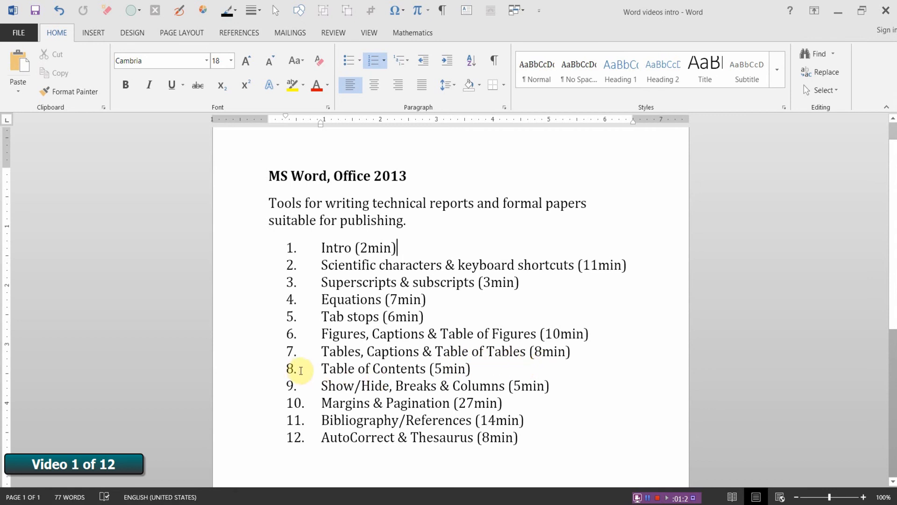
mouse_move(437, 380)
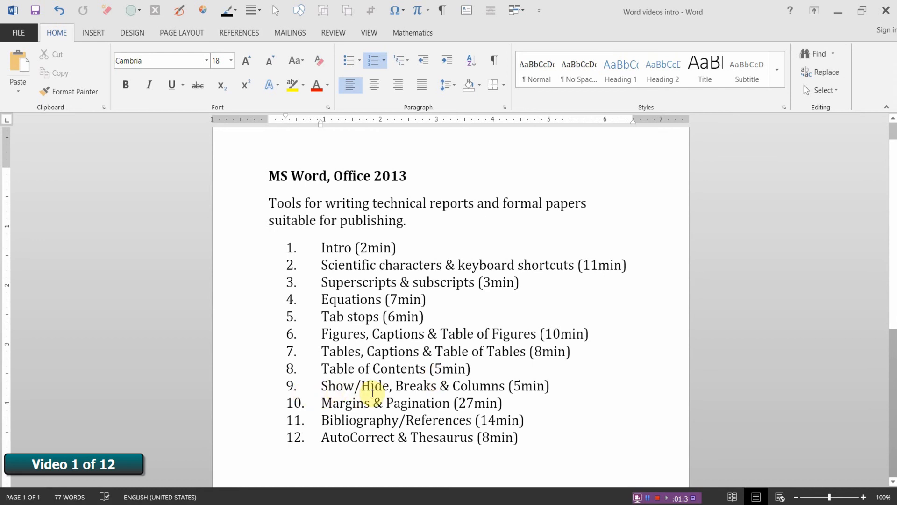
mouse_move(419, 403)
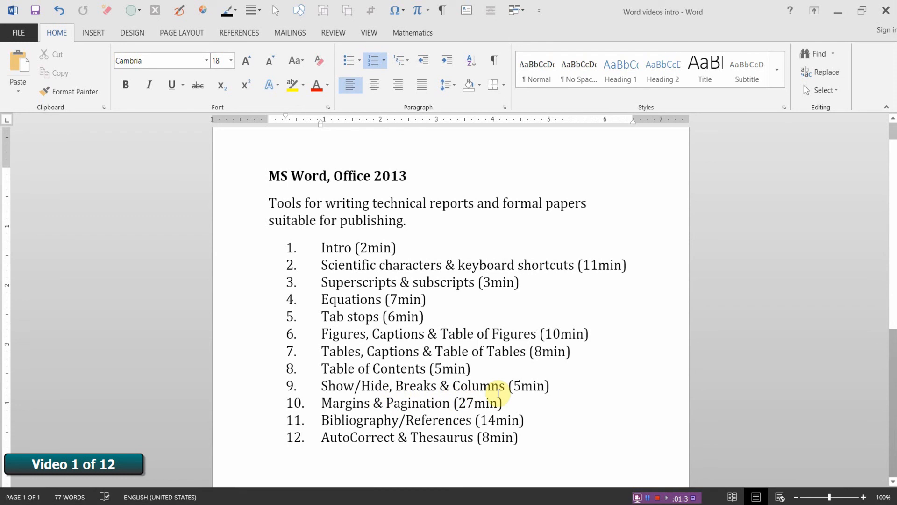
mouse_move(359, 421)
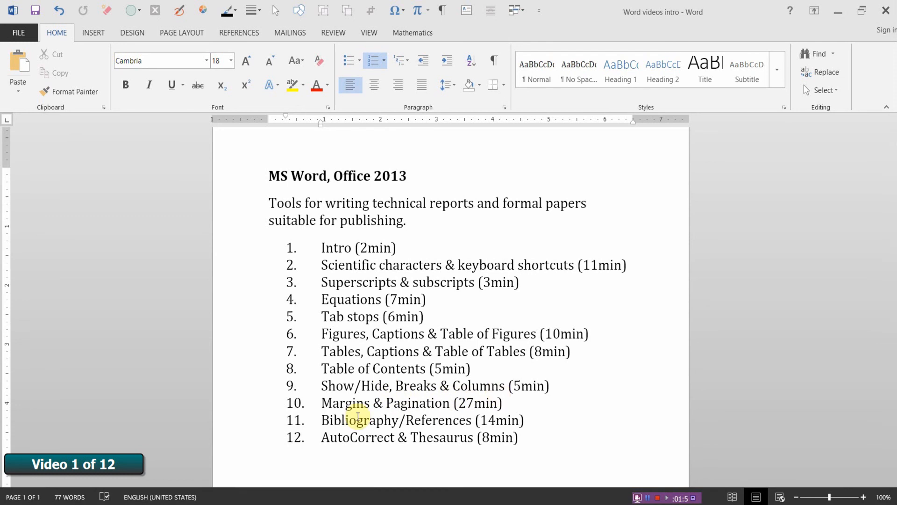
left_click(395, 247)
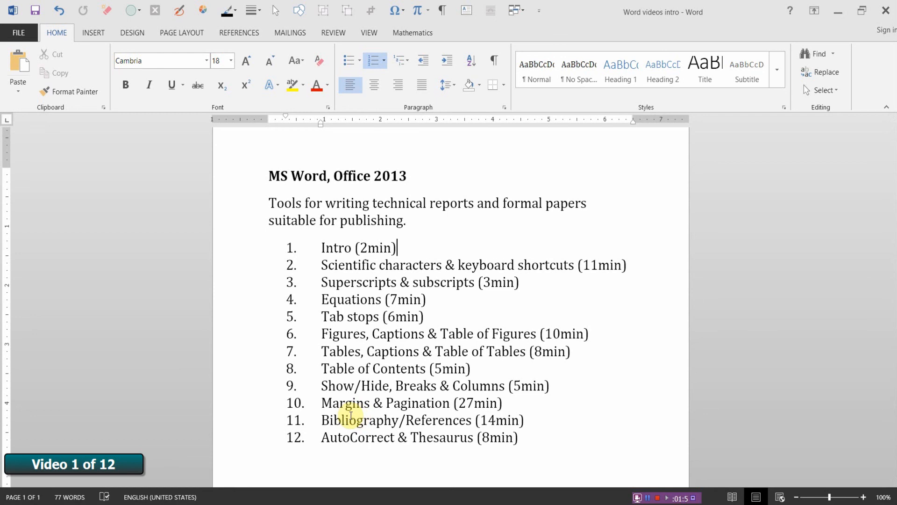
mouse_move(366, 413)
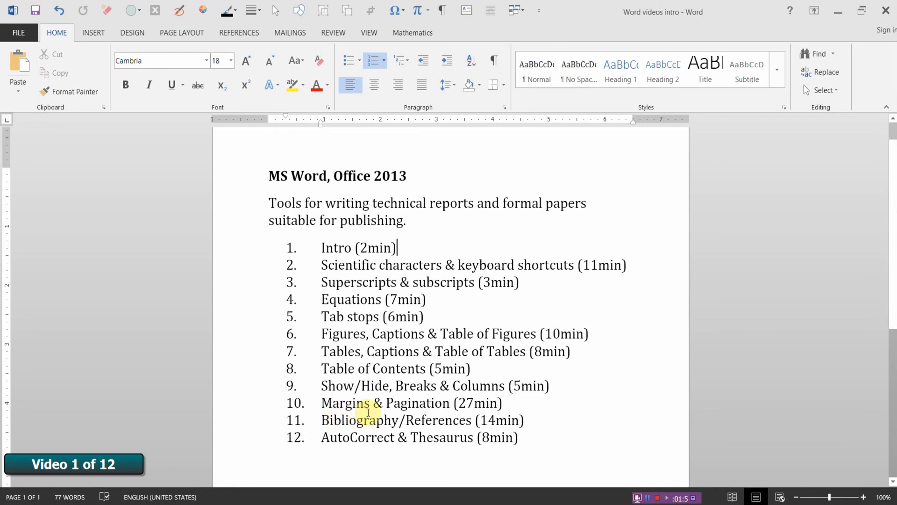
mouse_move(447, 410)
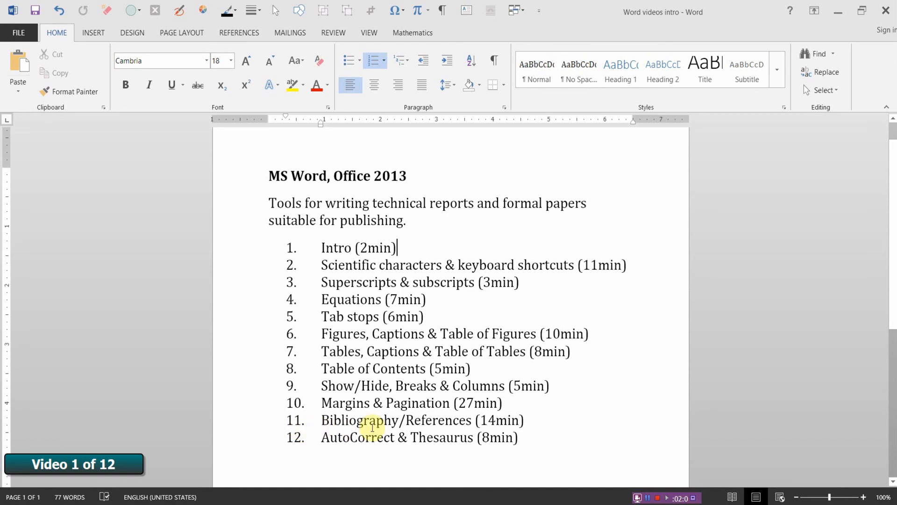
mouse_move(465, 437)
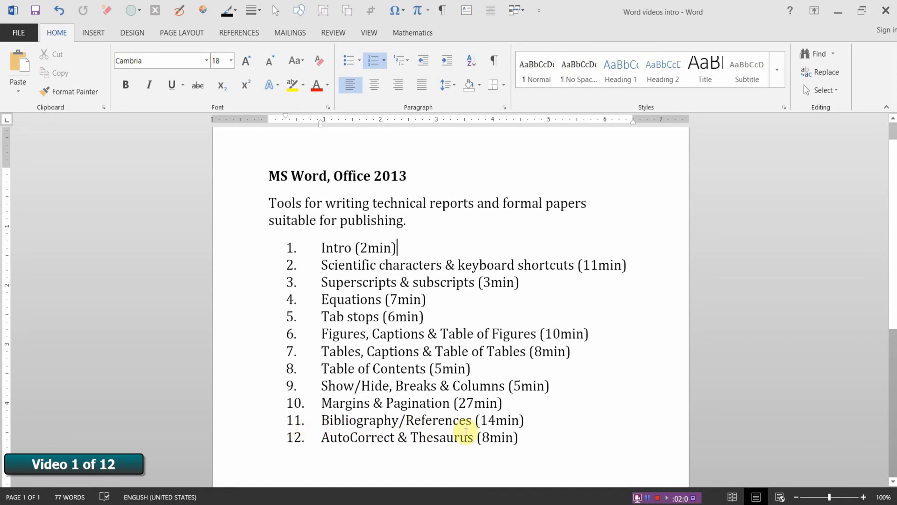
mouse_move(299, 465)
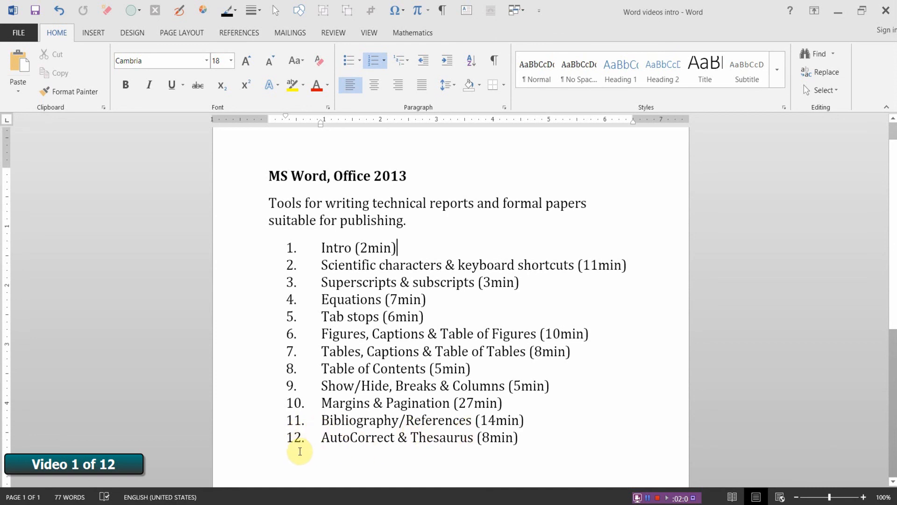
mouse_move(387, 448)
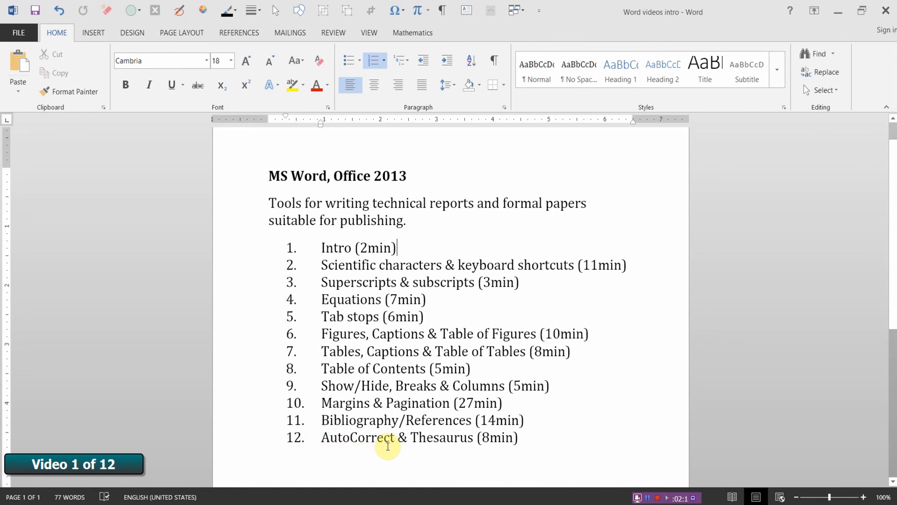
mouse_move(496, 452)
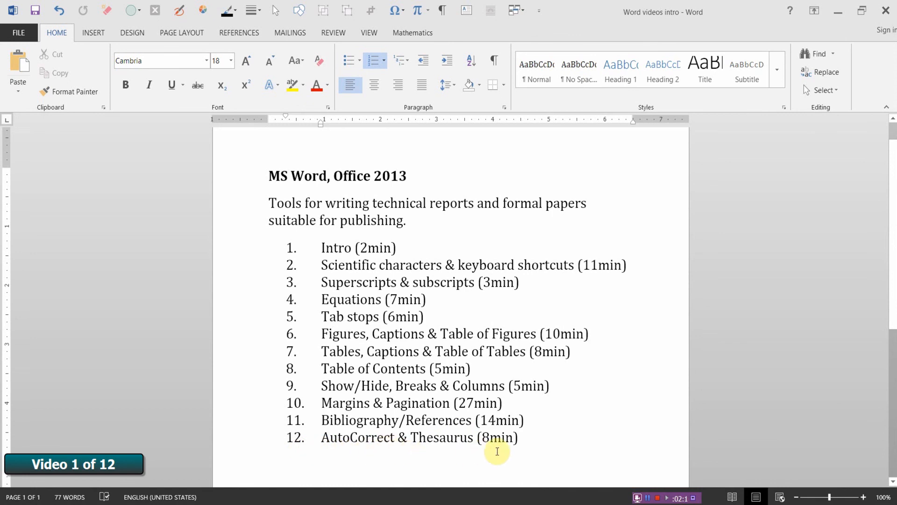